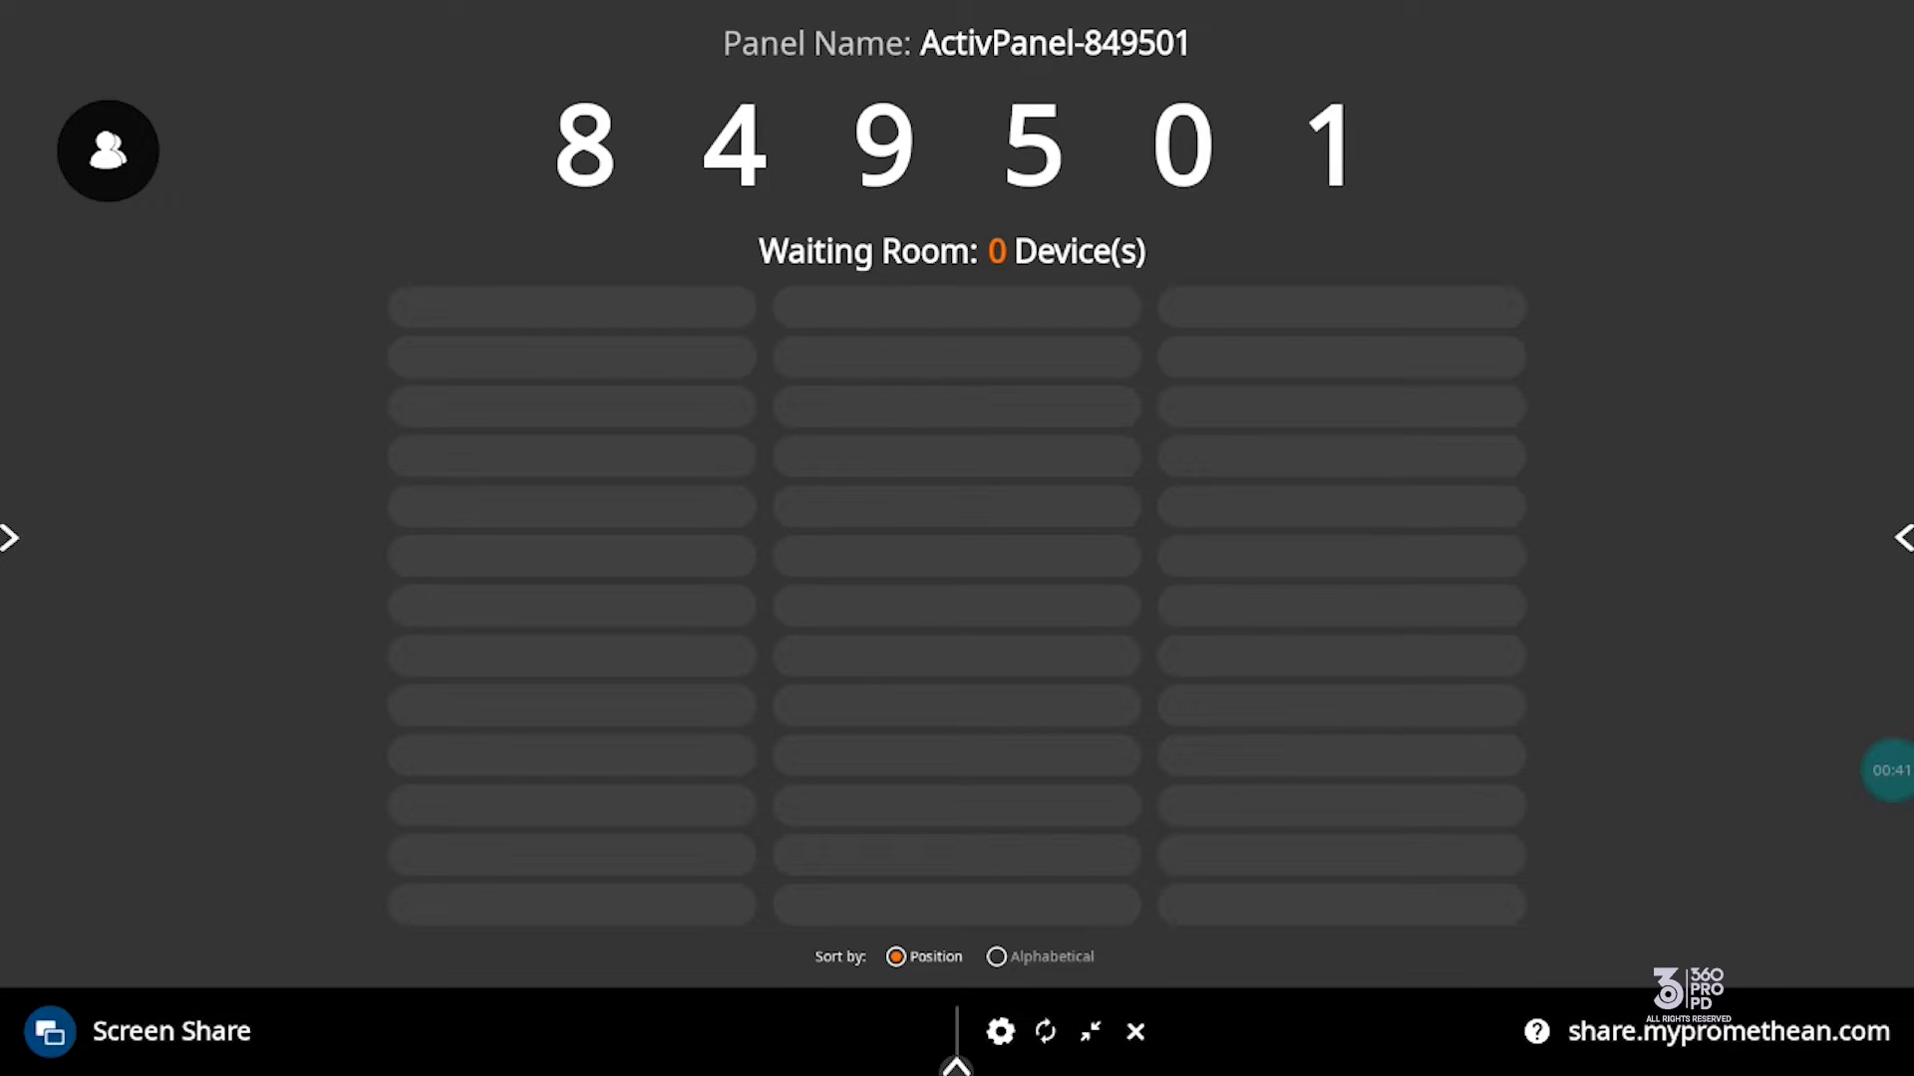
Wait on the Screen Share panel while the iPad joins the Waiting Room.
{"action": "left_click", "coordinate": [1900, 536]}
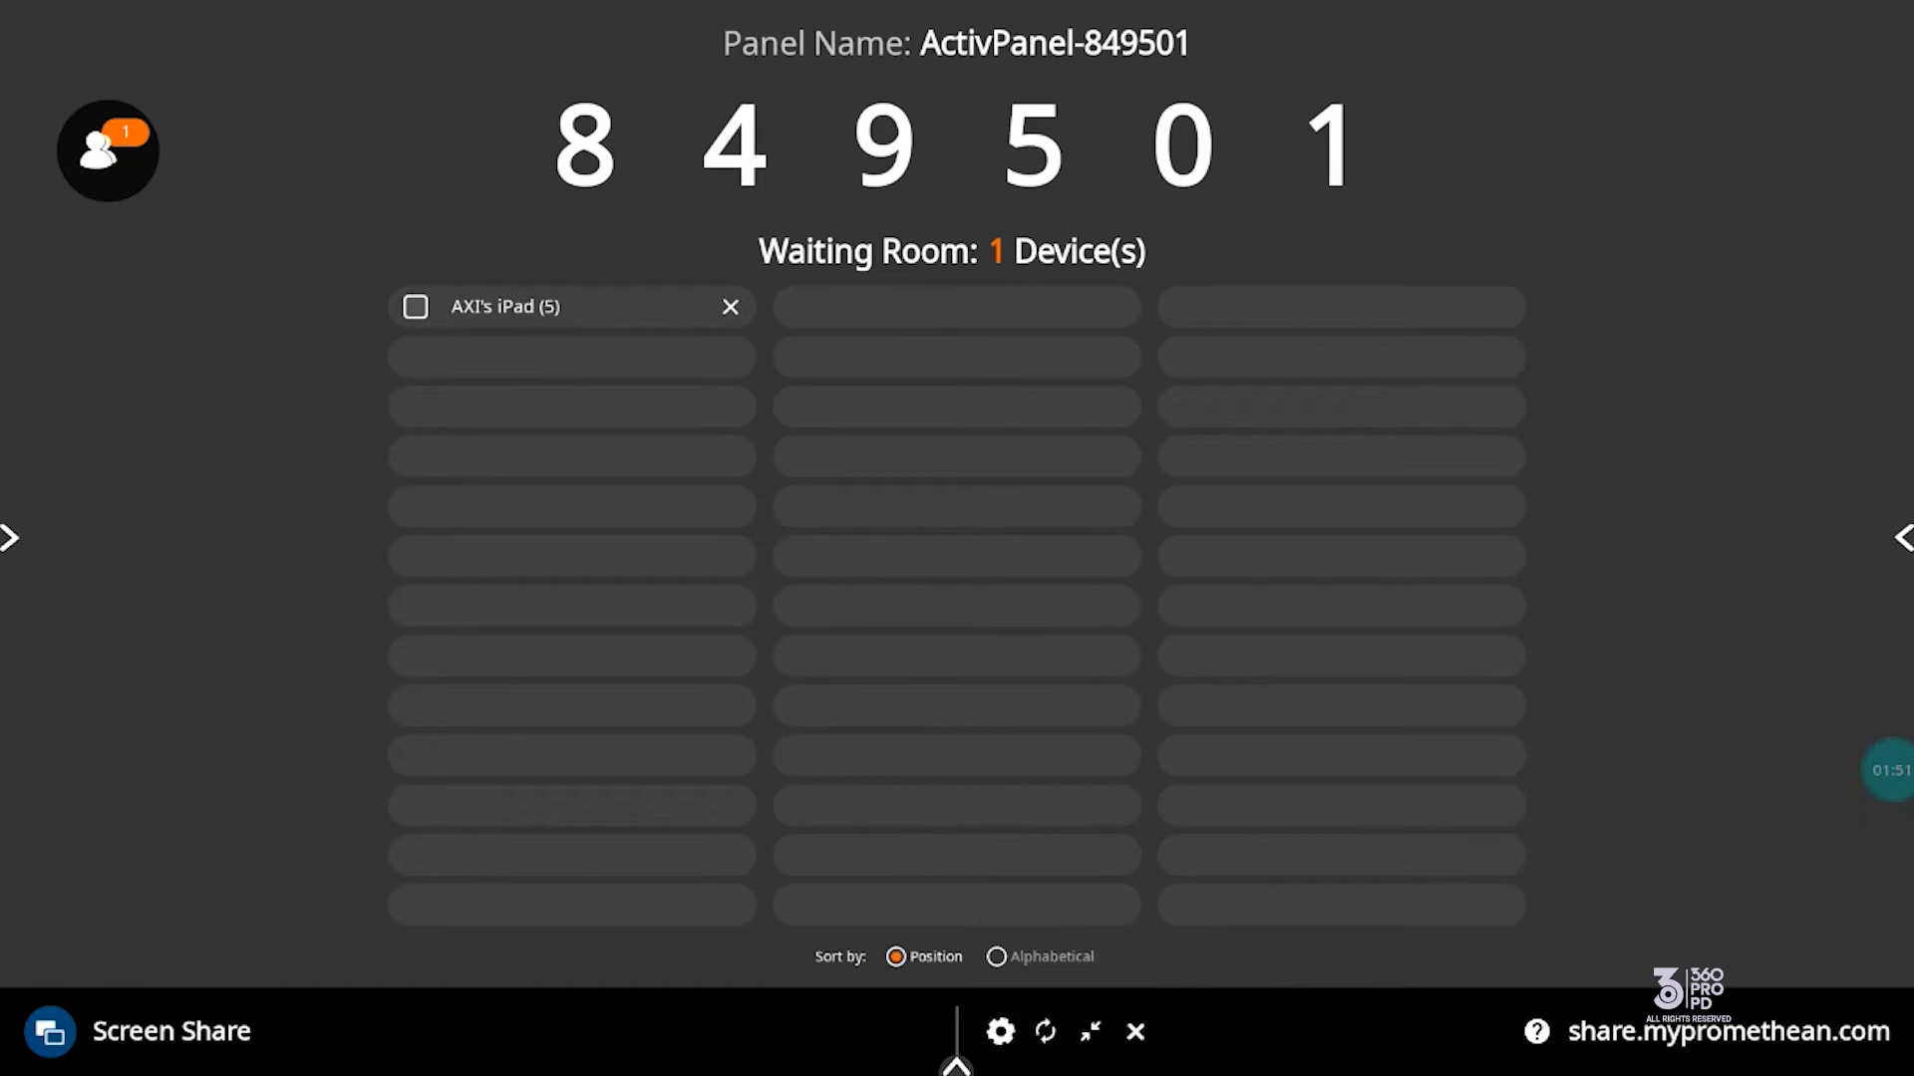
Select the iPad in the Waiting Room and start sharing its screen.
{"action": "left_click", "coordinate": [415, 307]}
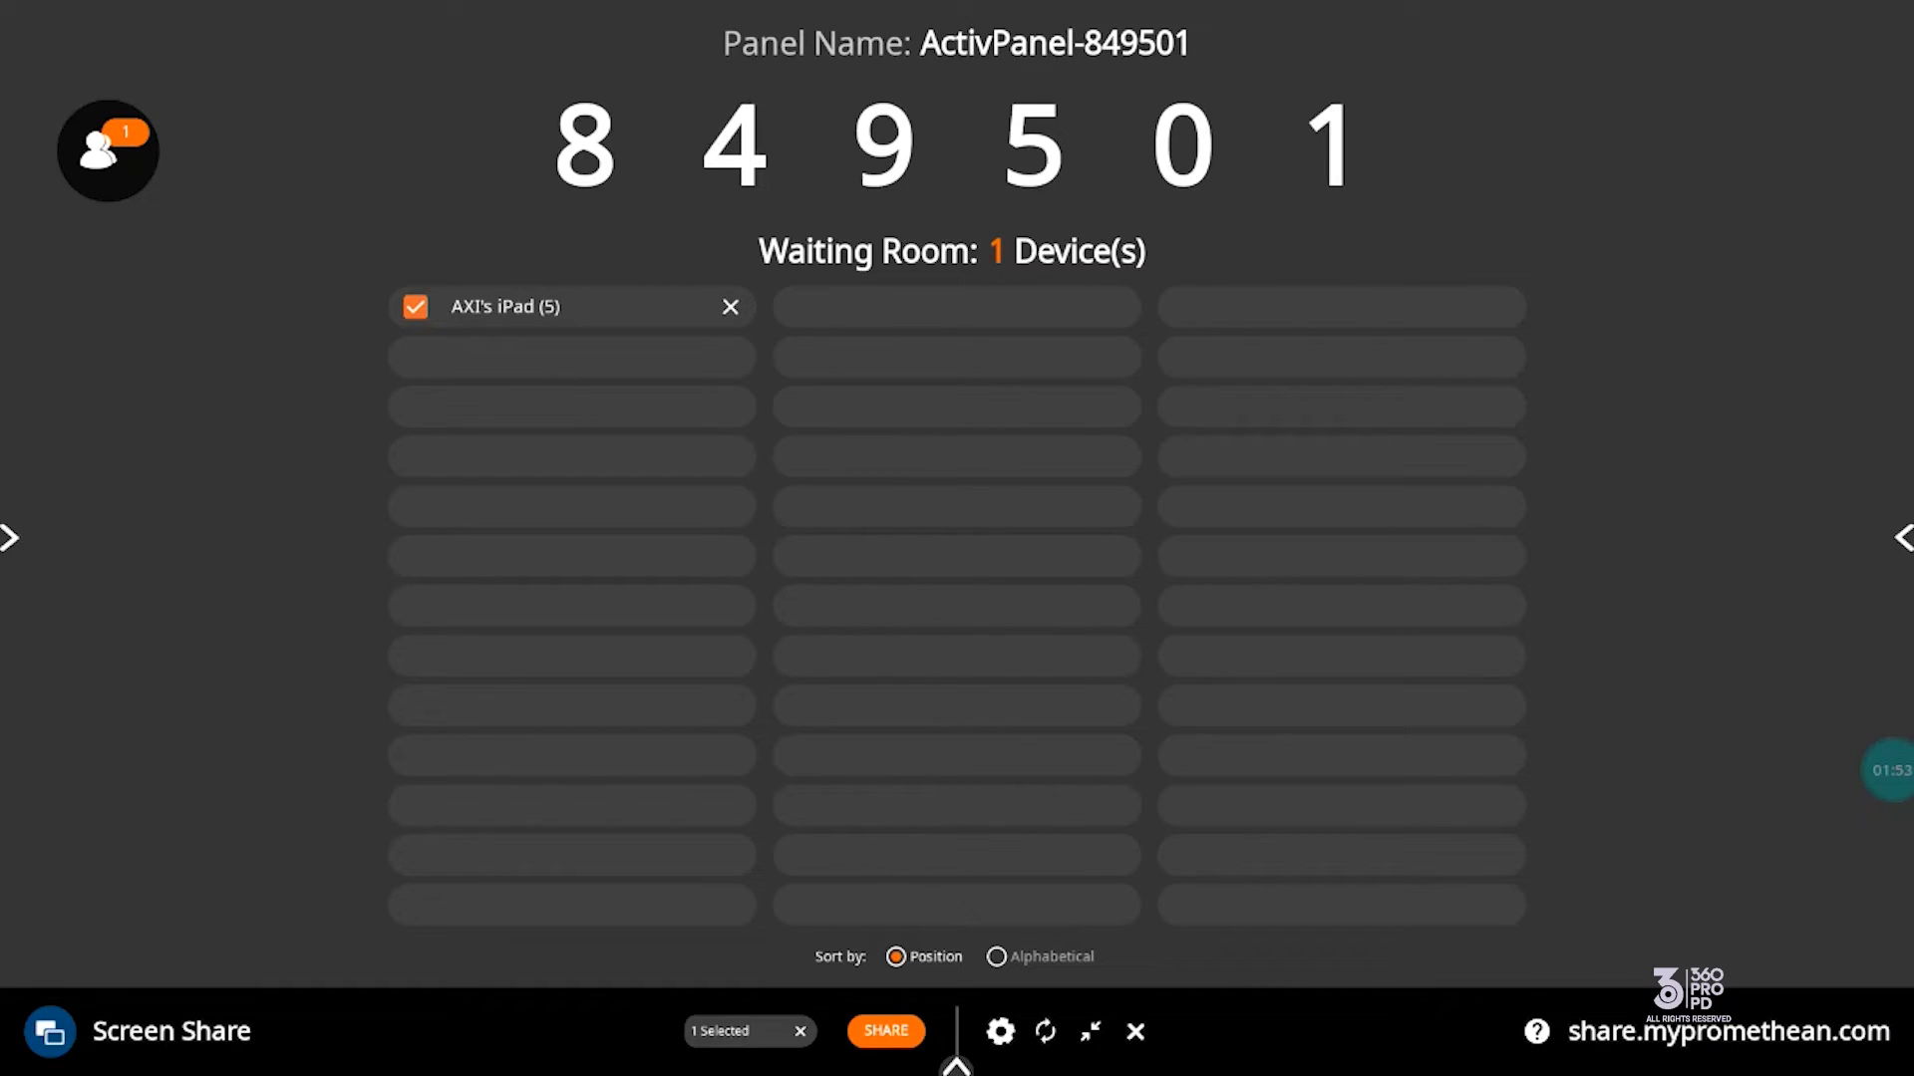
{"action": "left_click", "coordinate": [883, 1030]}
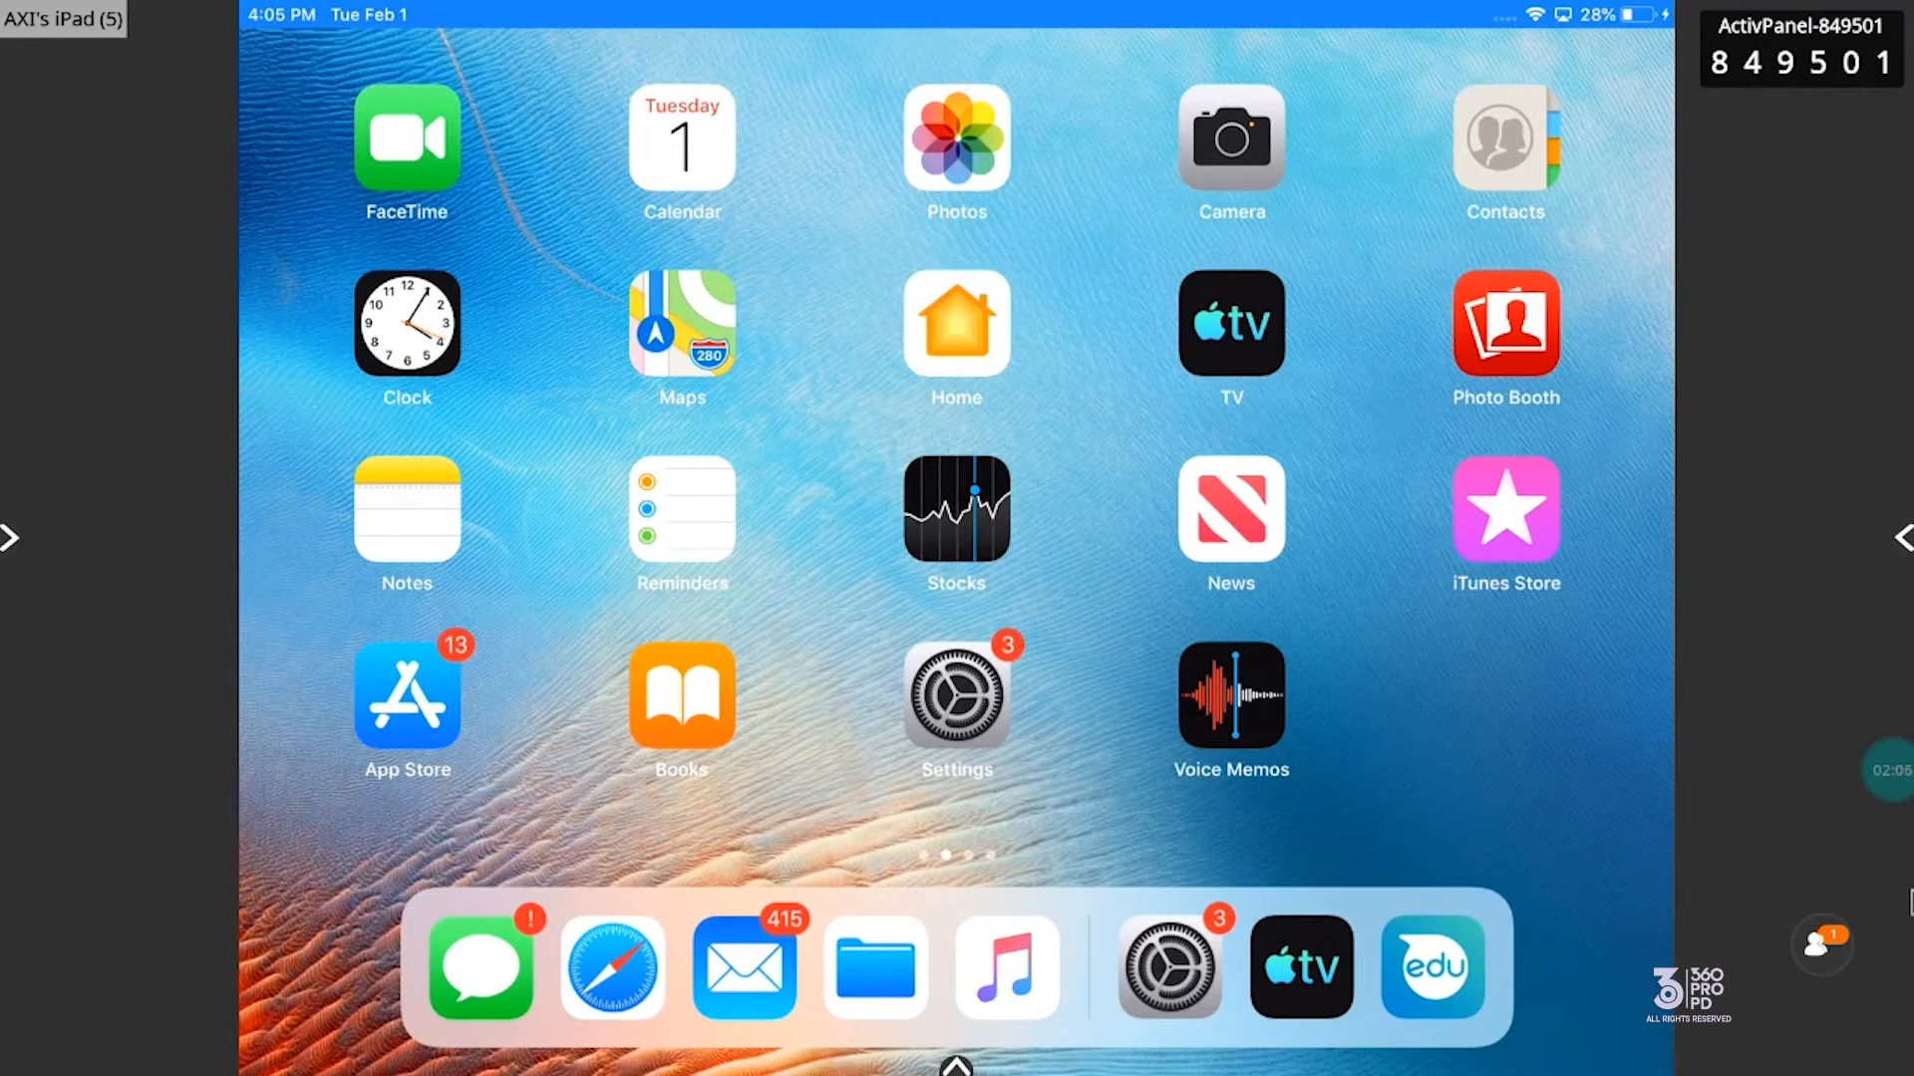
{"action": "mouse_move", "coordinate": [1697, 36]}
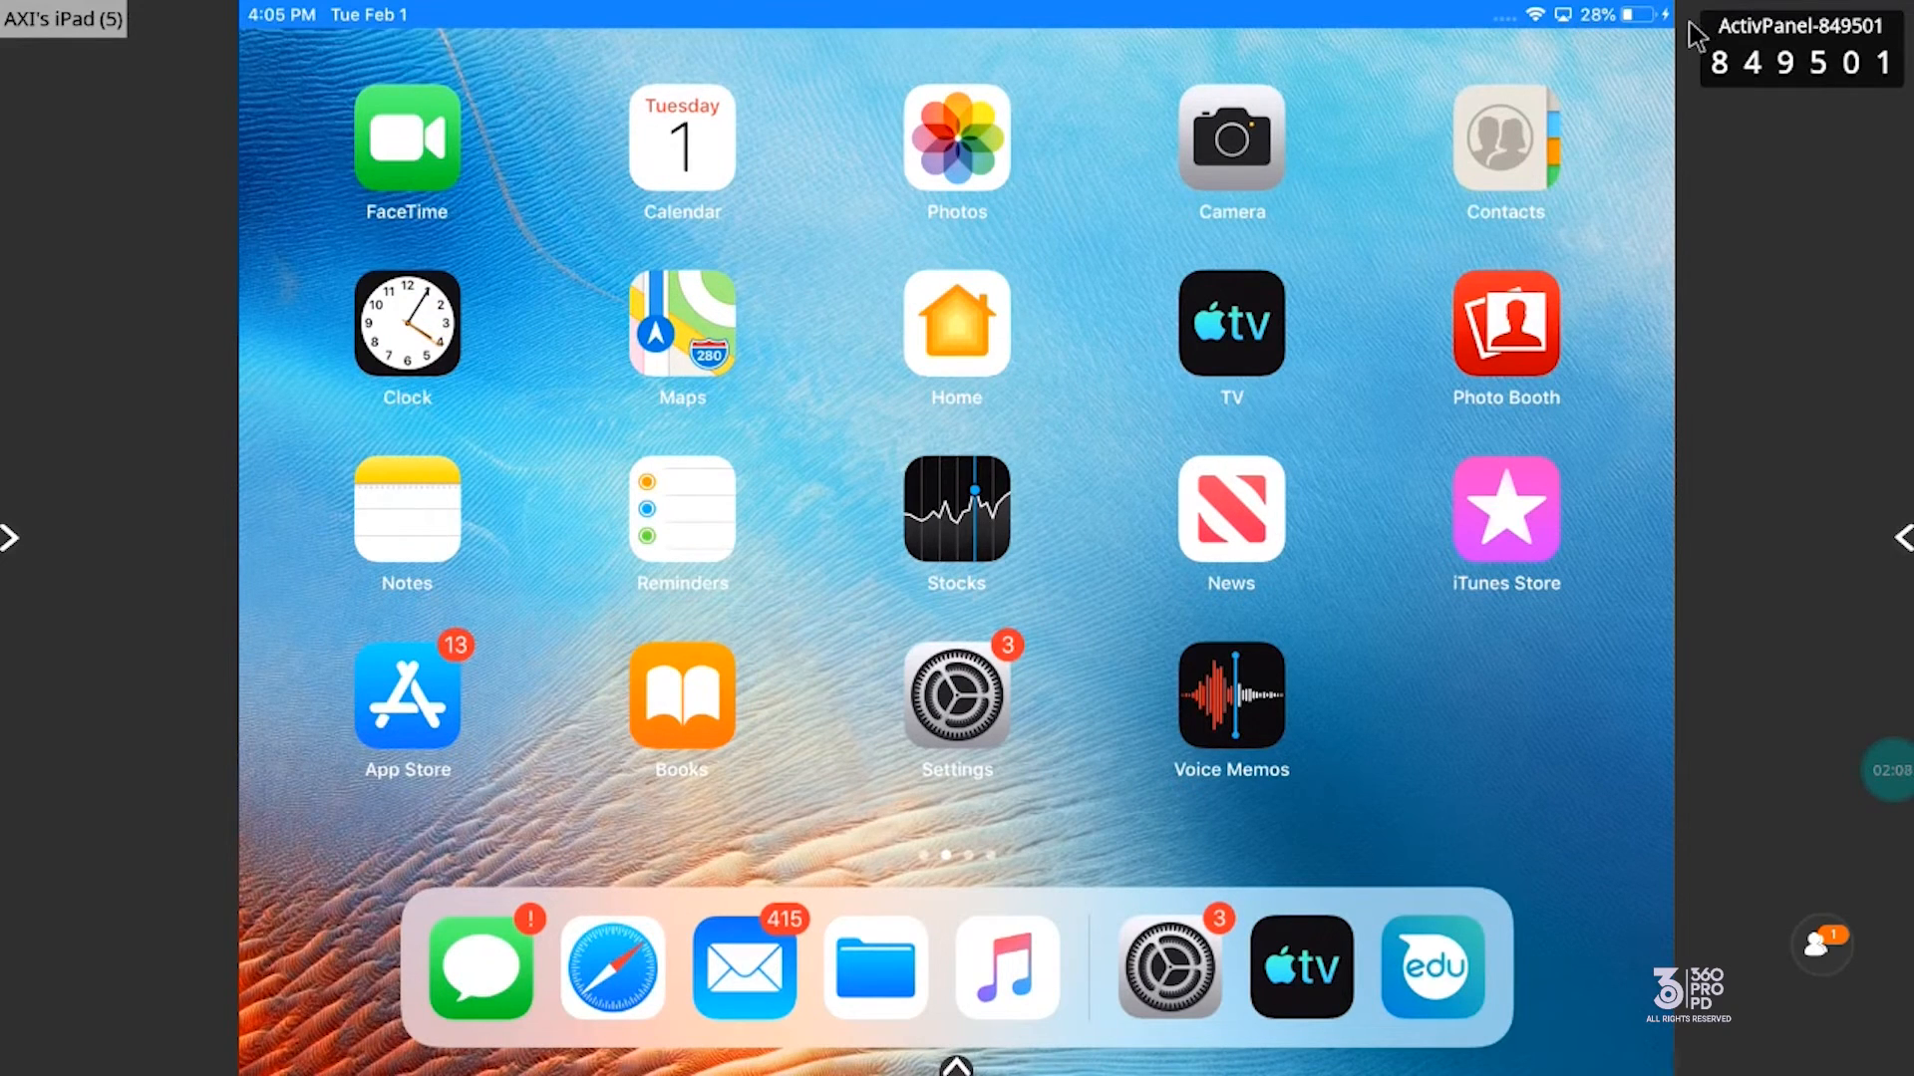
{"action": "mouse_move", "coordinate": [1602, 25]}
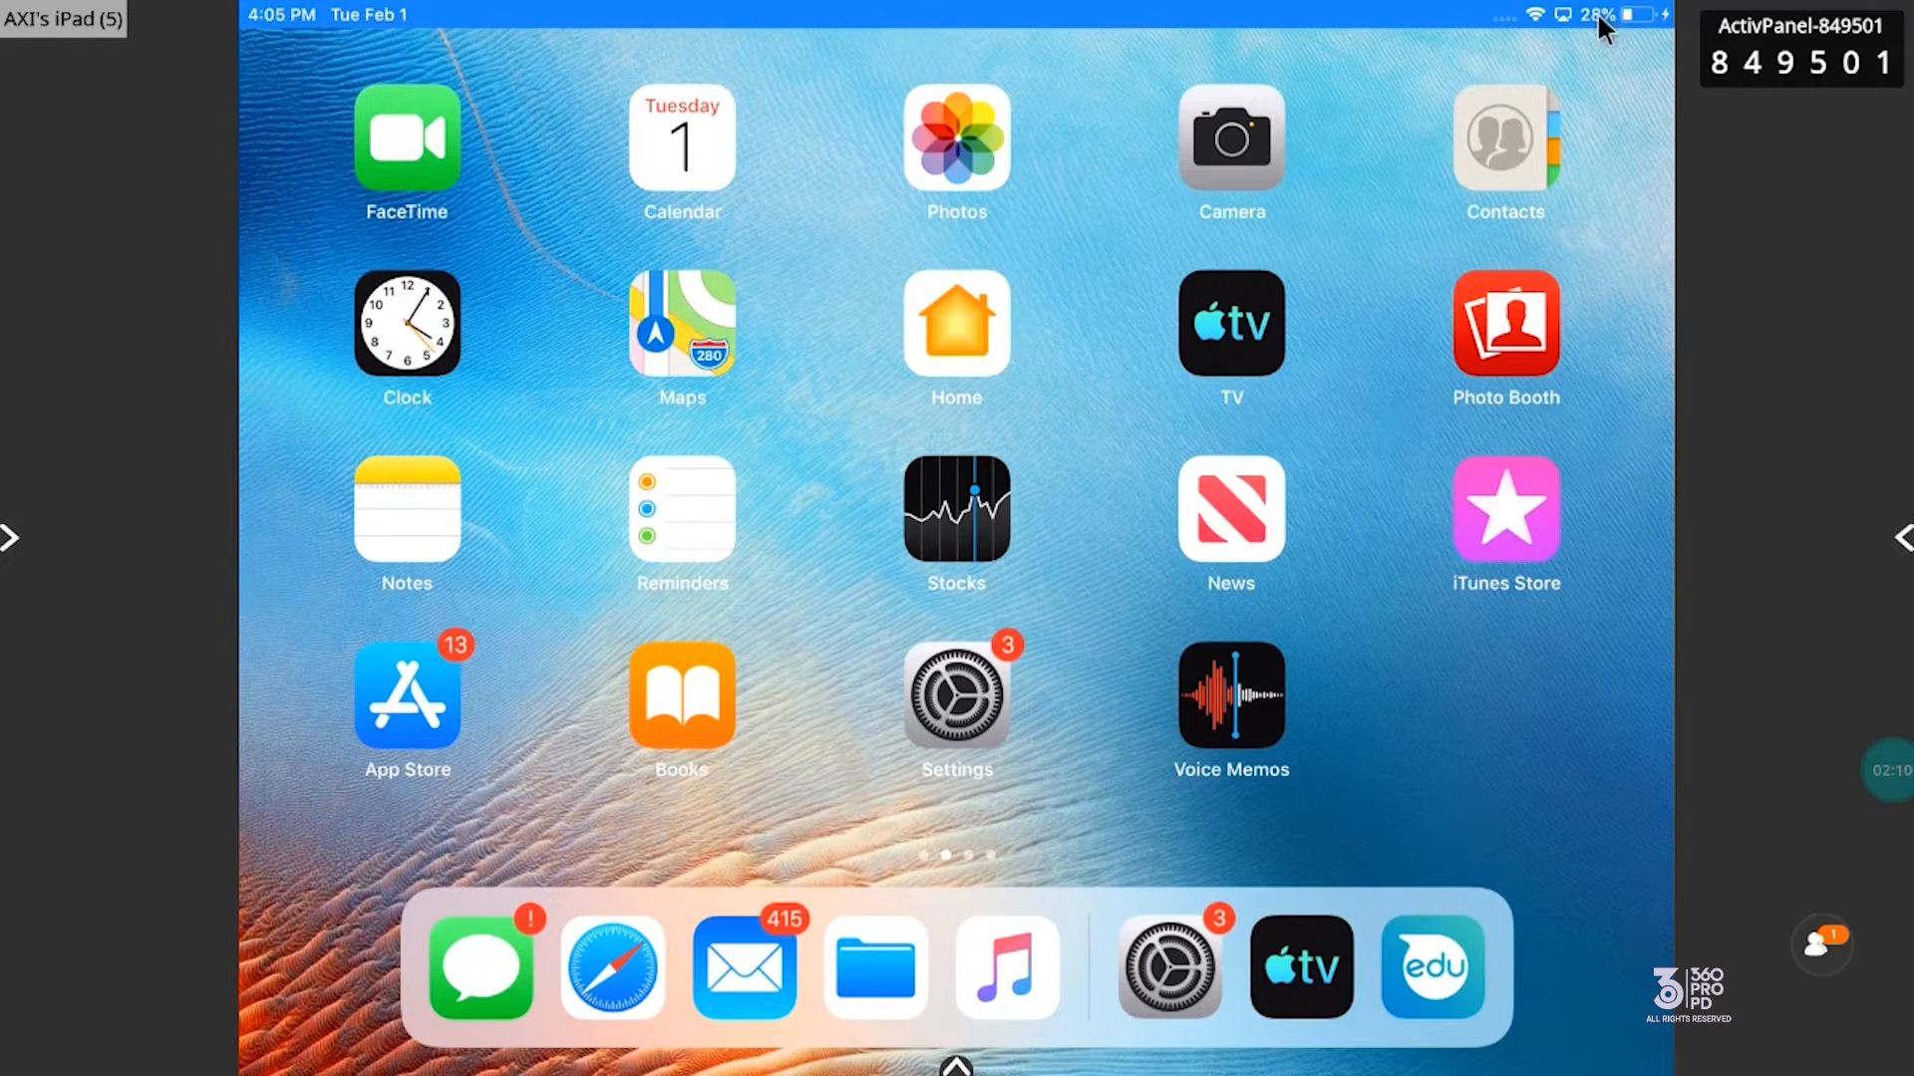
{"action": "mouse_move", "coordinate": [1541, 32]}
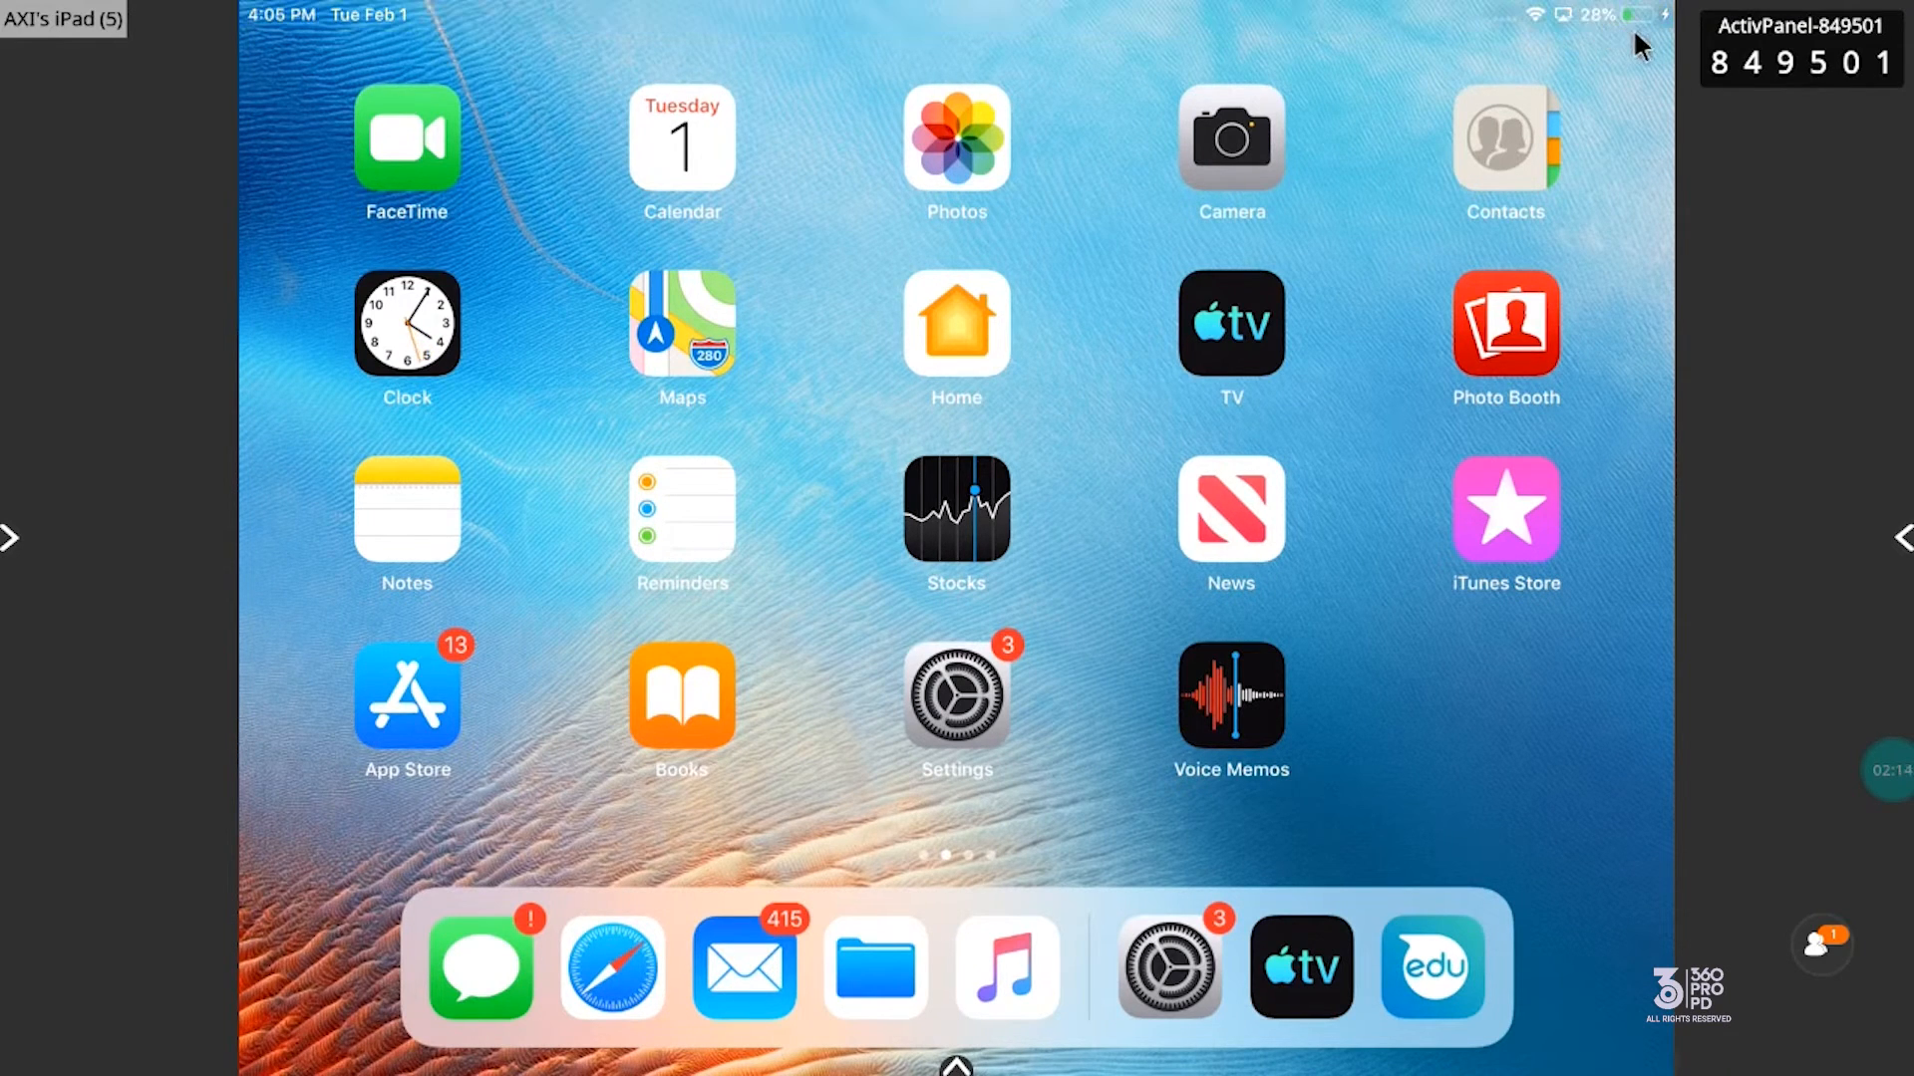
{"action": "mouse_move", "coordinate": [1588, 44]}
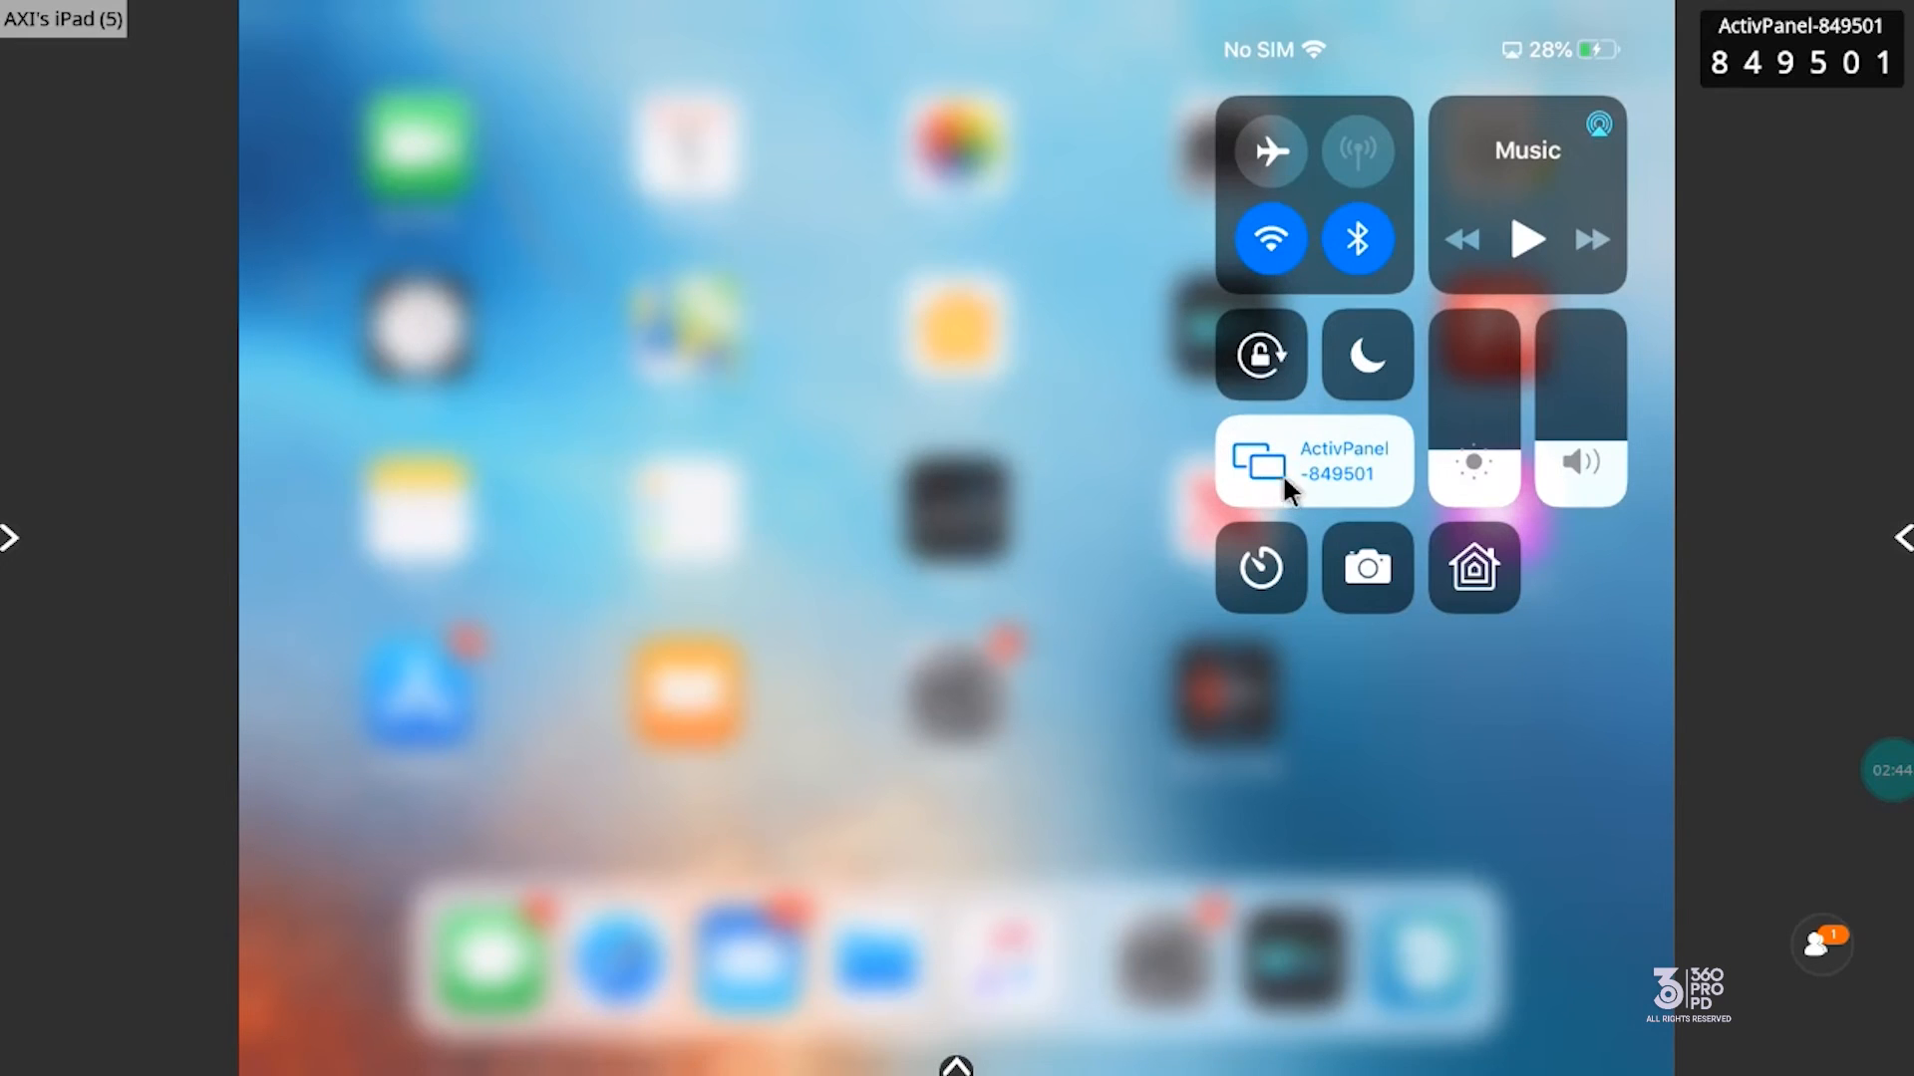
{"action": "mouse_move", "coordinate": [1254, 460]}
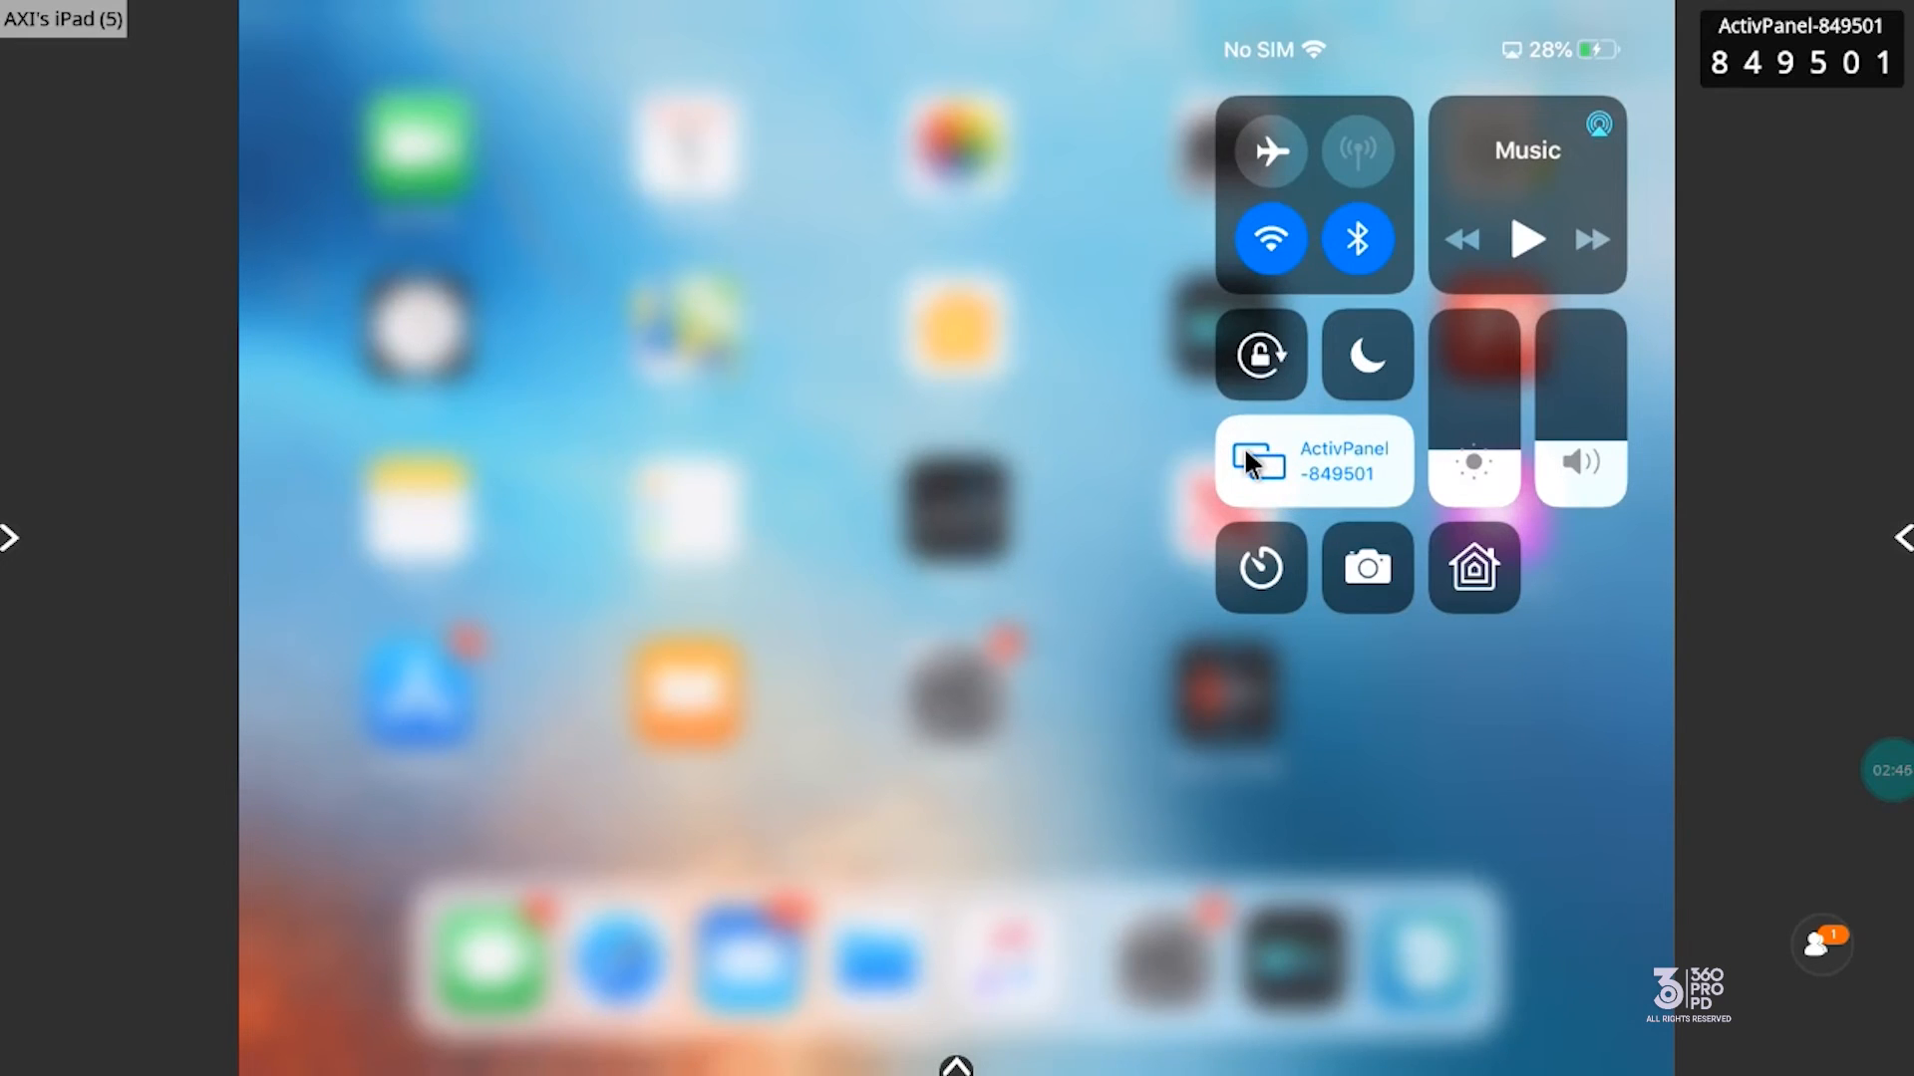
{"action": "mouse_move", "coordinate": [1318, 341]}
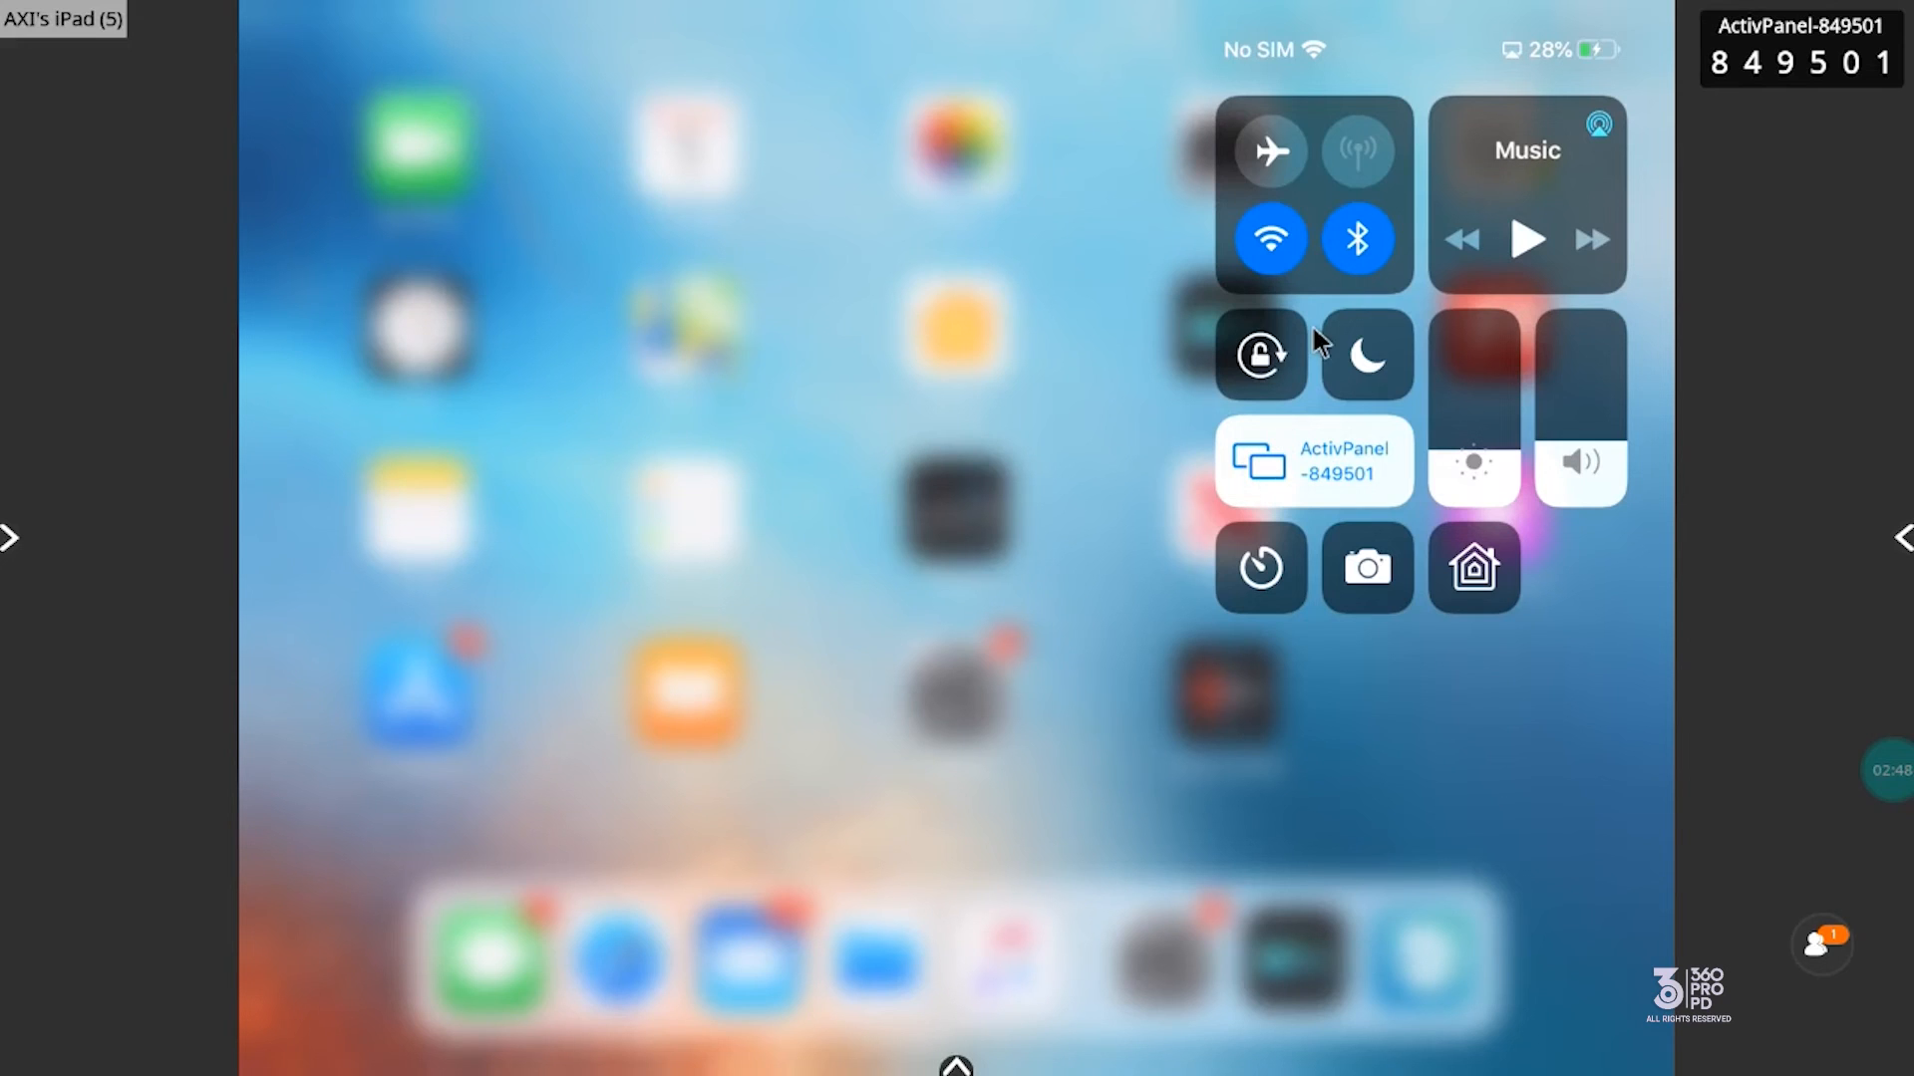
{"action": "mouse_move", "coordinate": [1568, 640]}
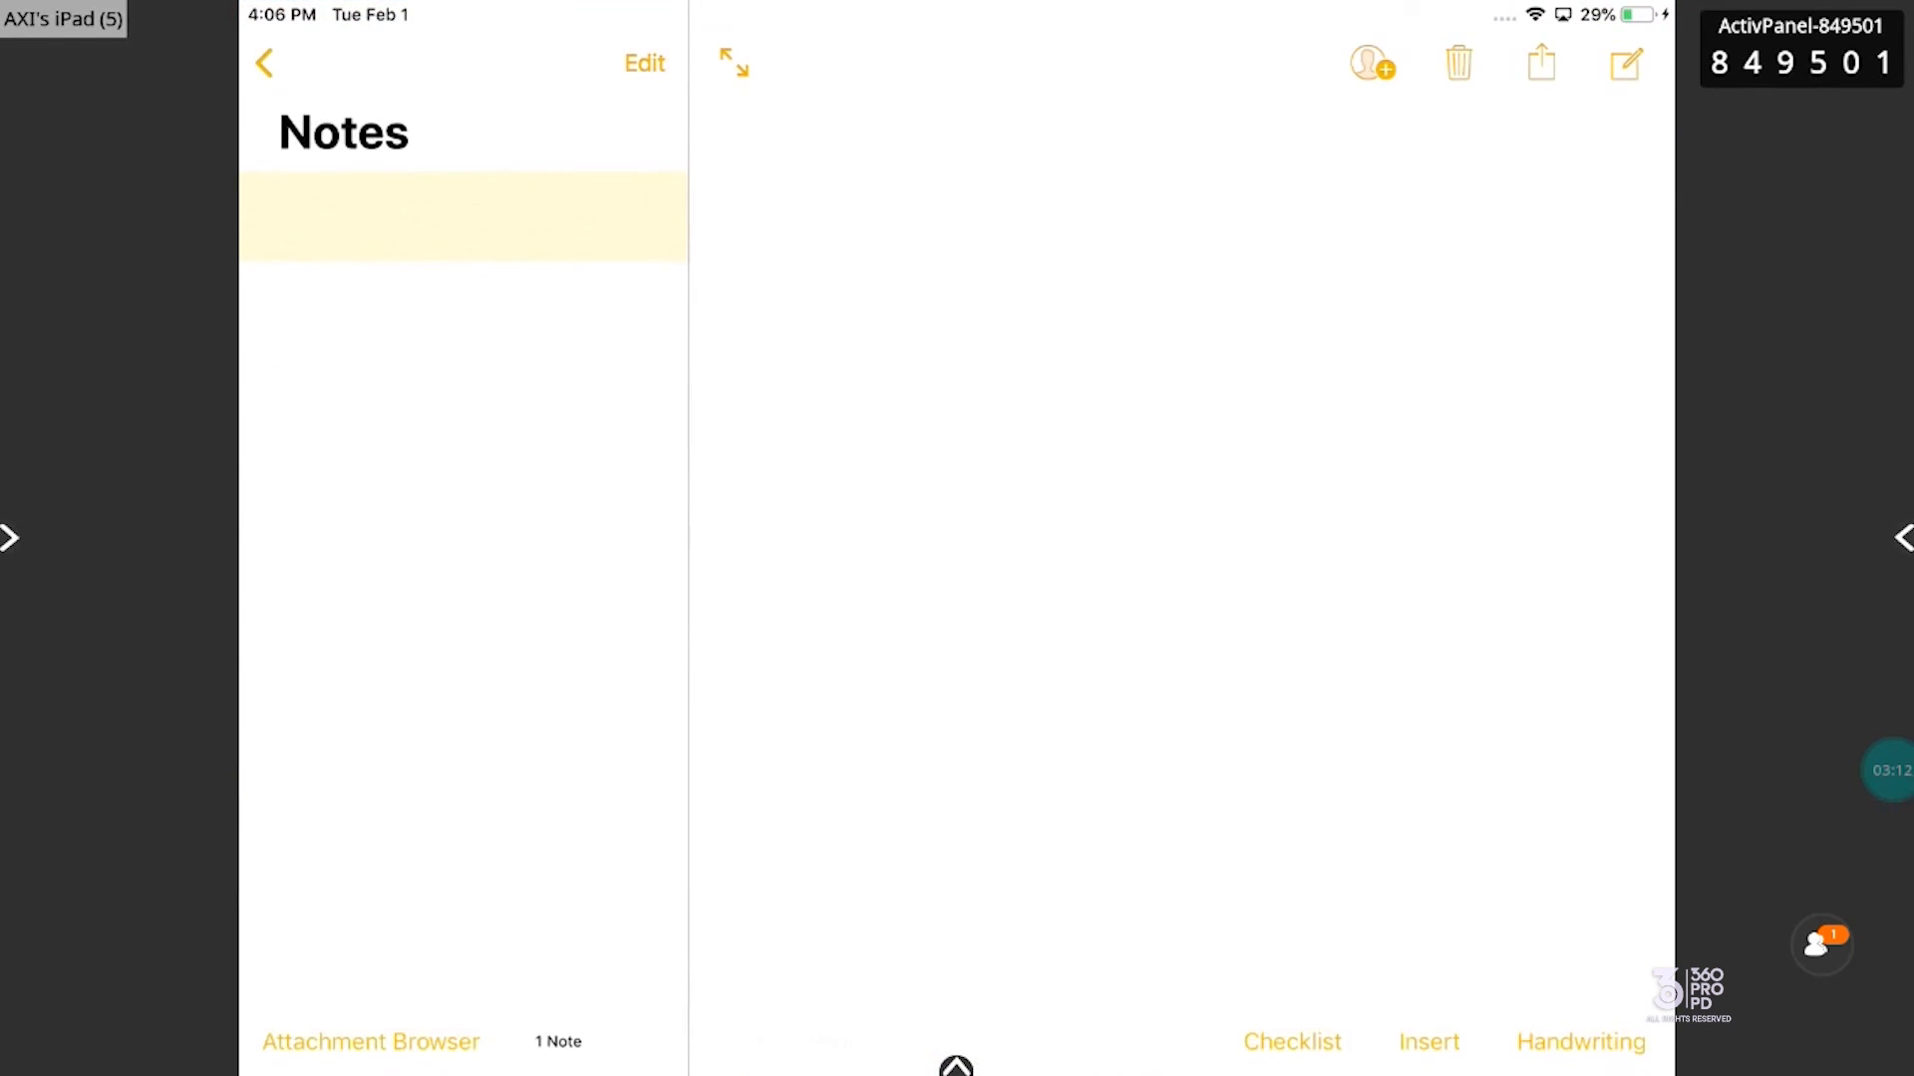
Show the Notes app on the mirrored iPad with its 'New Note' handwritten entry.
{"action": "left_click", "coordinate": [1624, 64]}
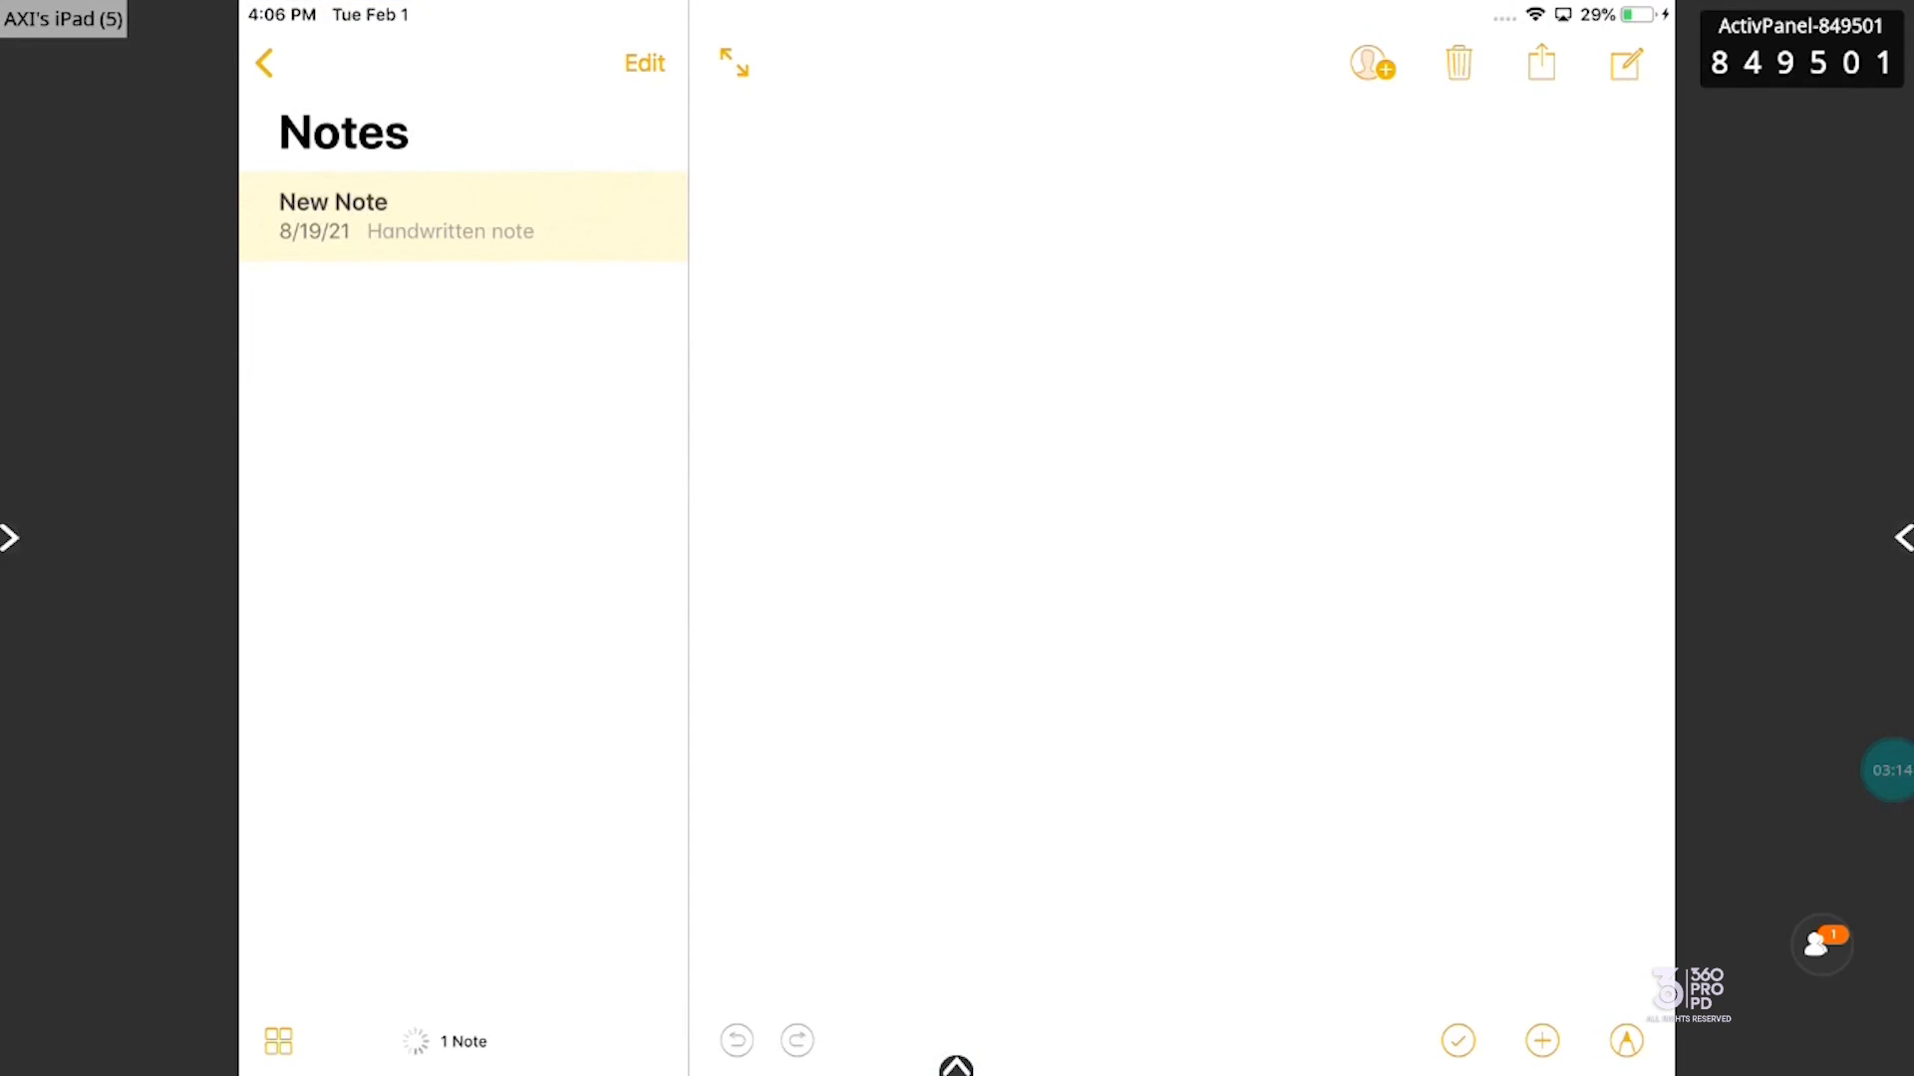